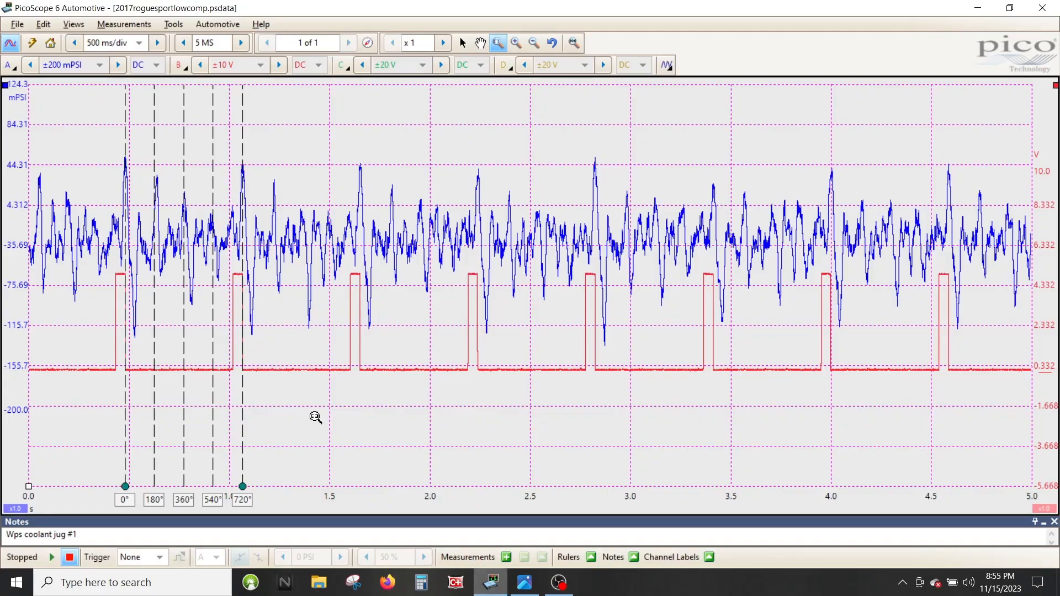
mouse_move(454, 183)
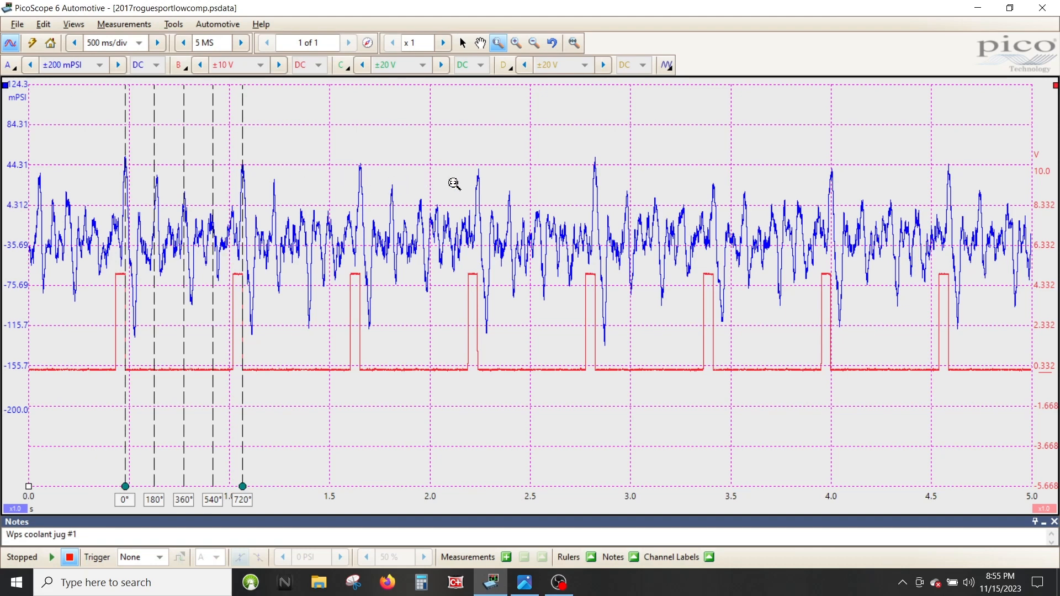
mouse_move(79, 526)
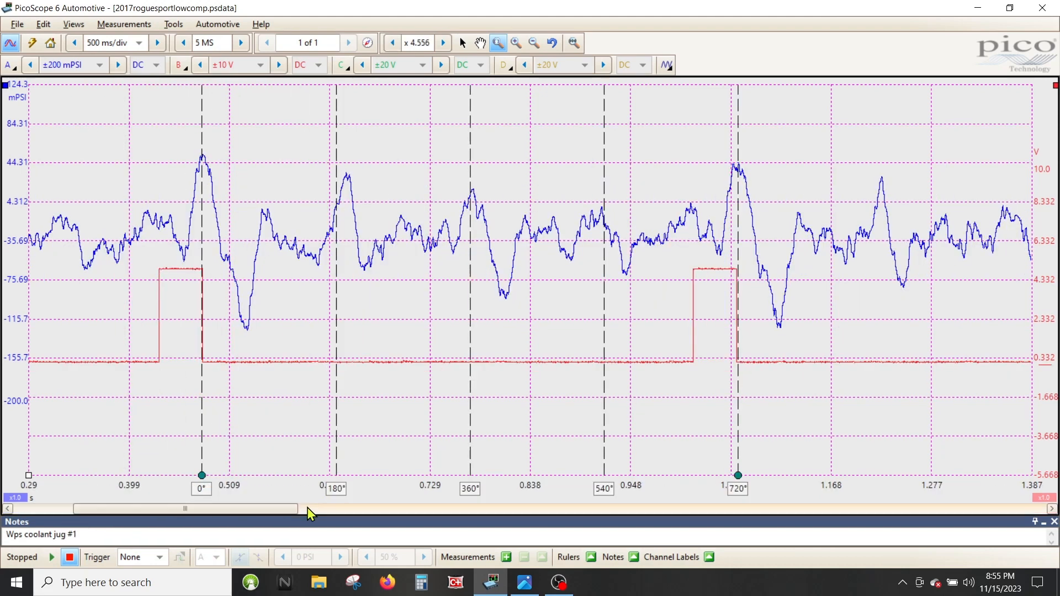
mouse_move(210, 191)
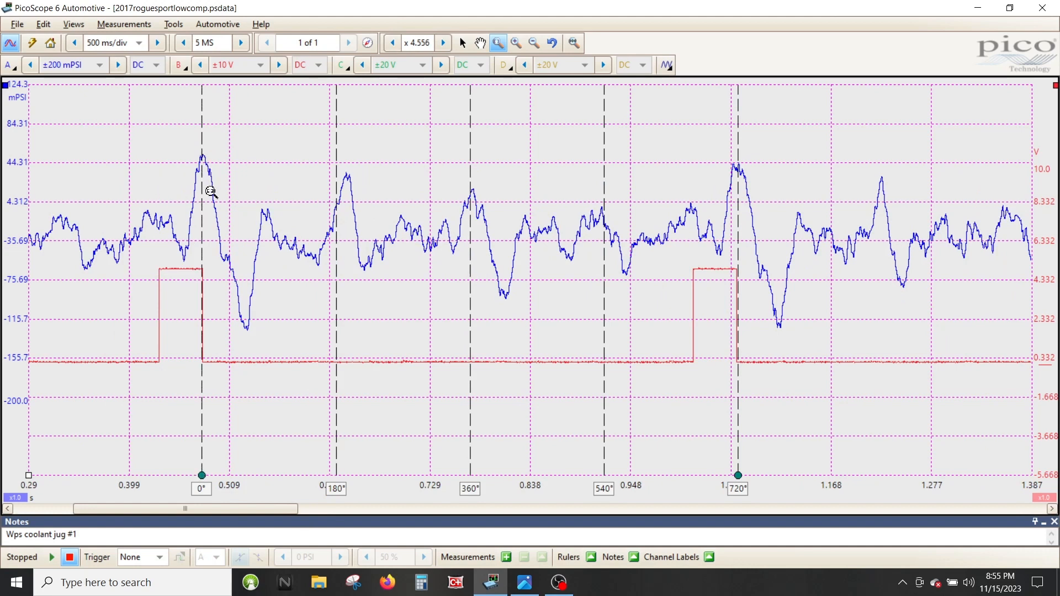
mouse_move(344, 240)
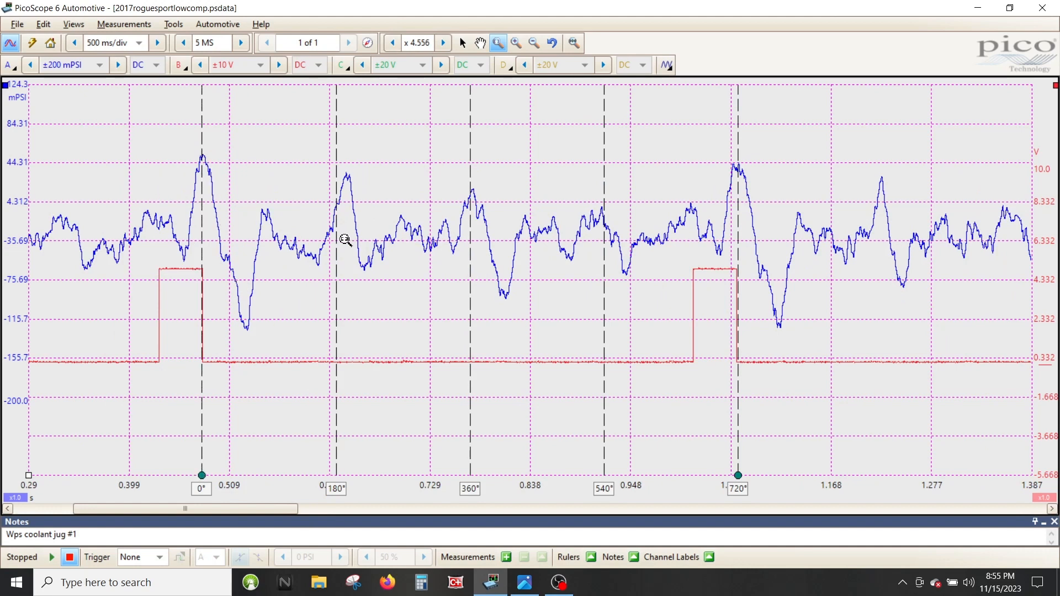
mouse_move(445, 331)
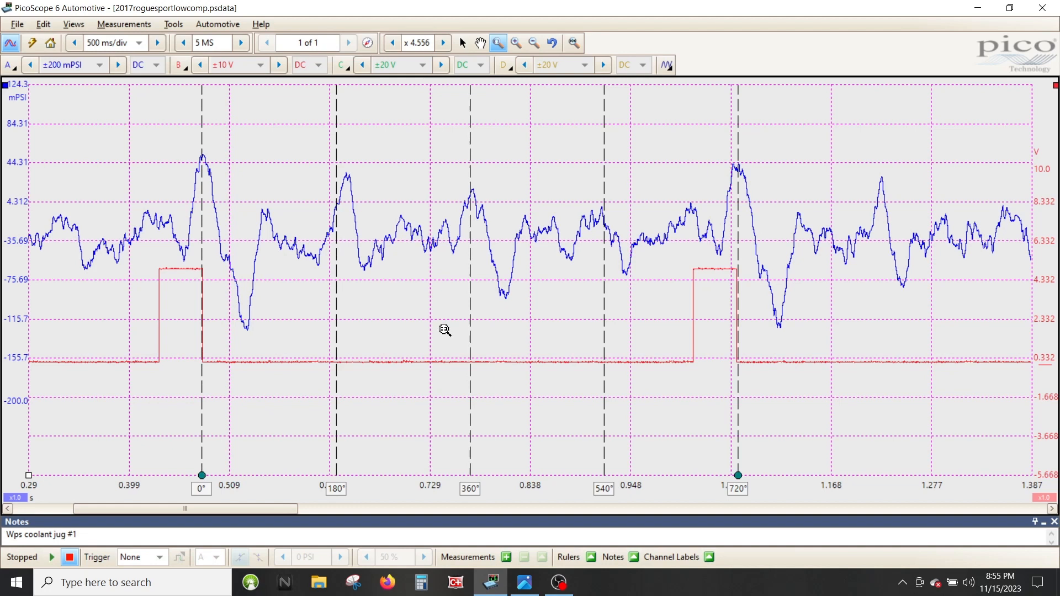
mouse_move(280, 103)
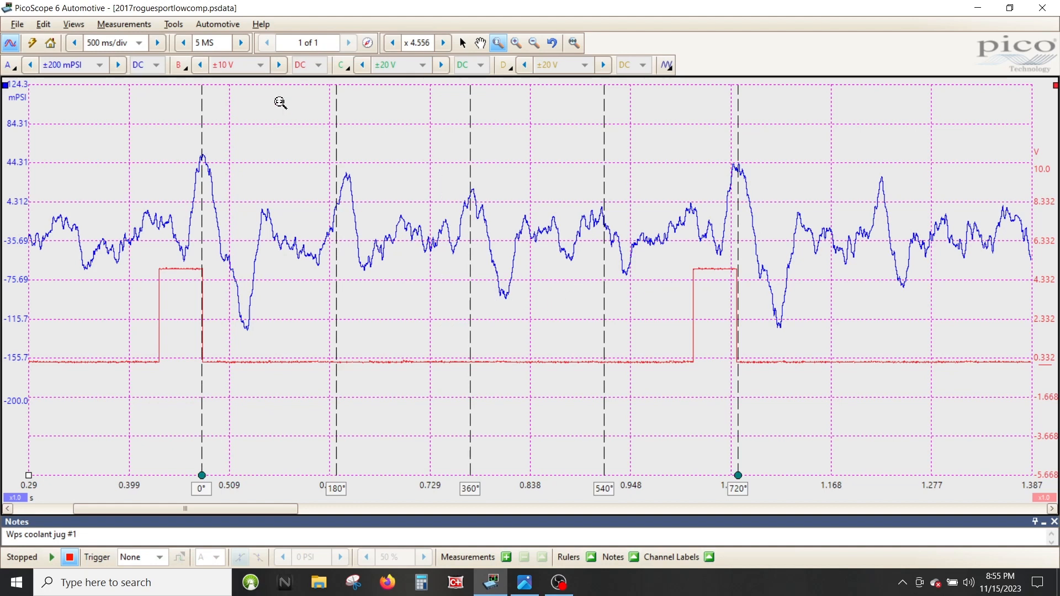
mouse_move(364, 204)
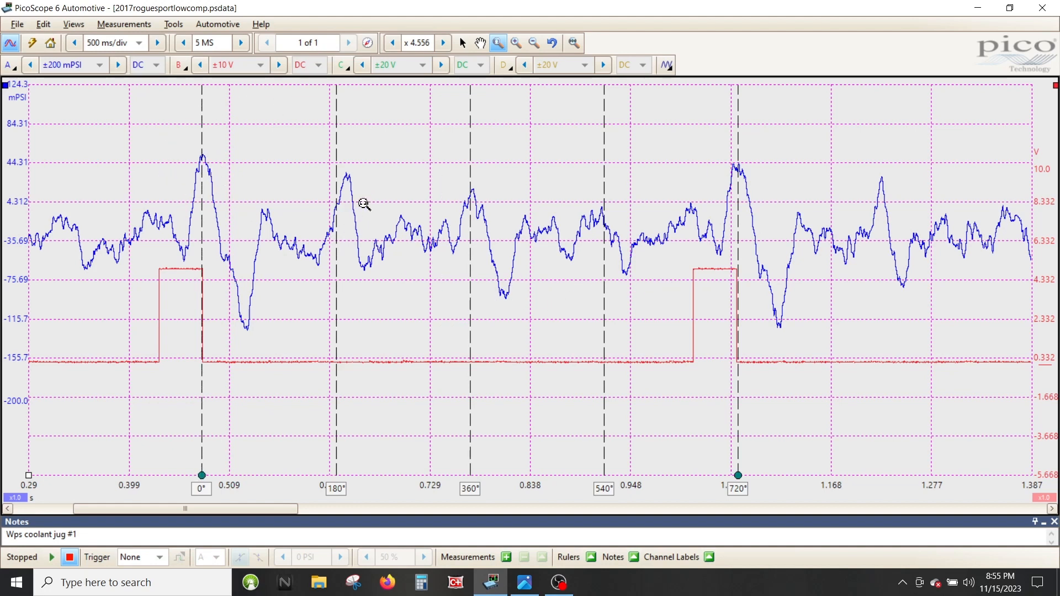
mouse_move(703, 453)
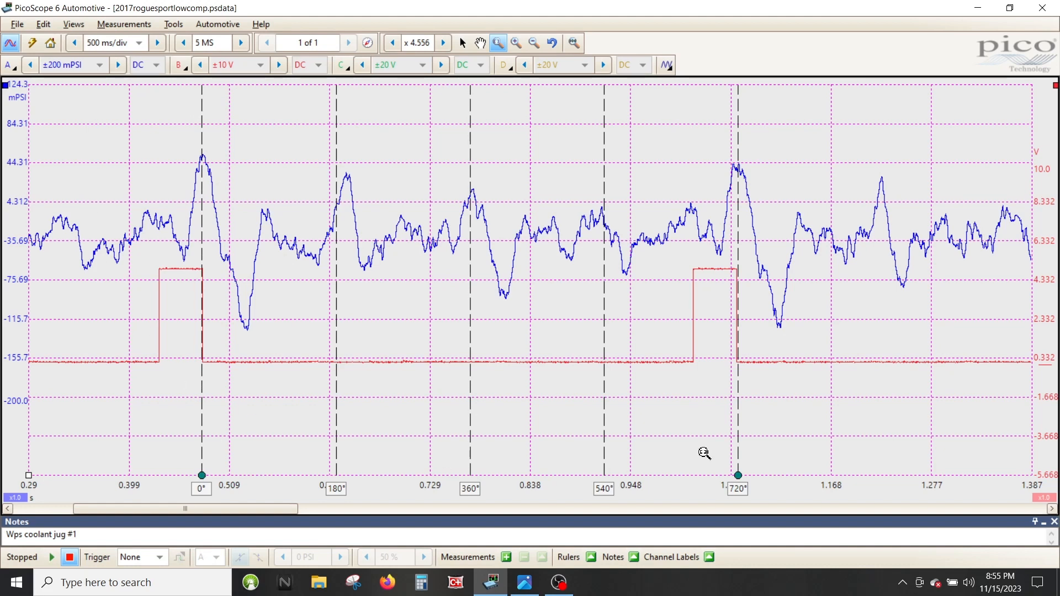
mouse_move(765, 276)
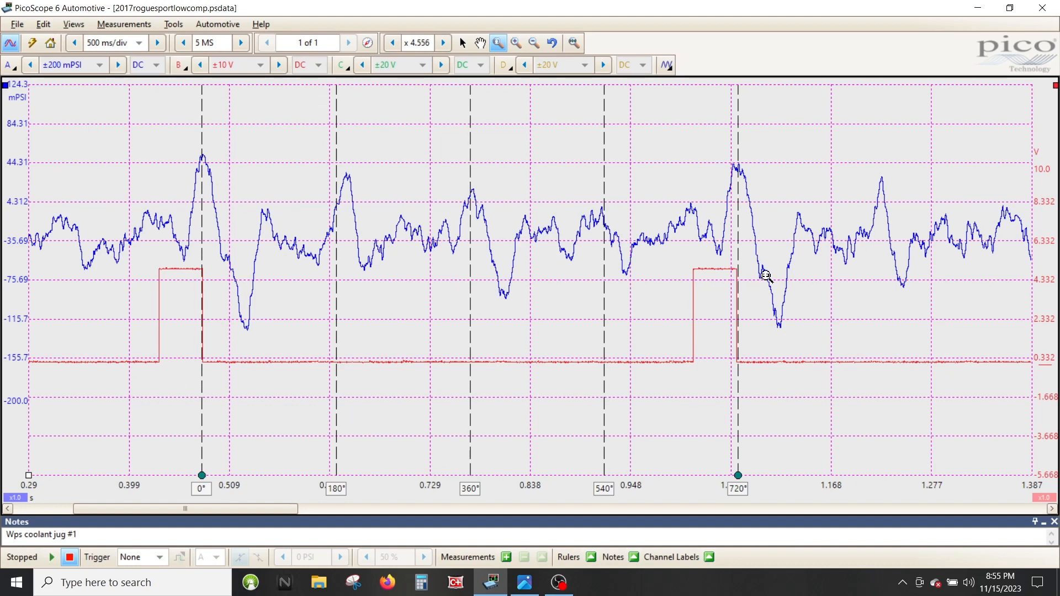